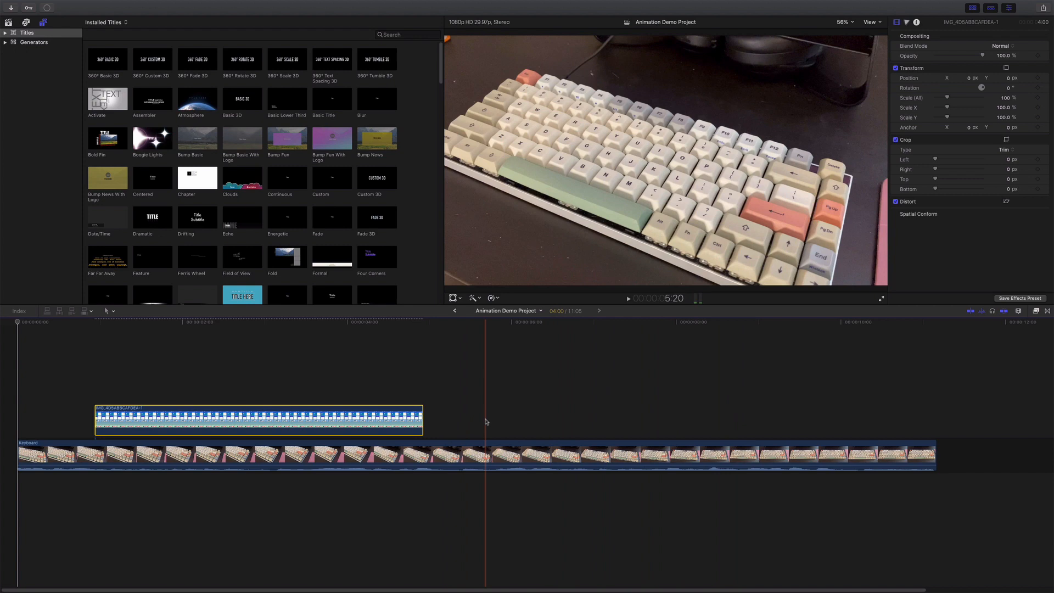
- Select the screenshot clip and reduce its Scale (All) to 95 percent in the Inspector
{"action": "left_click", "coordinate": [257, 416]}
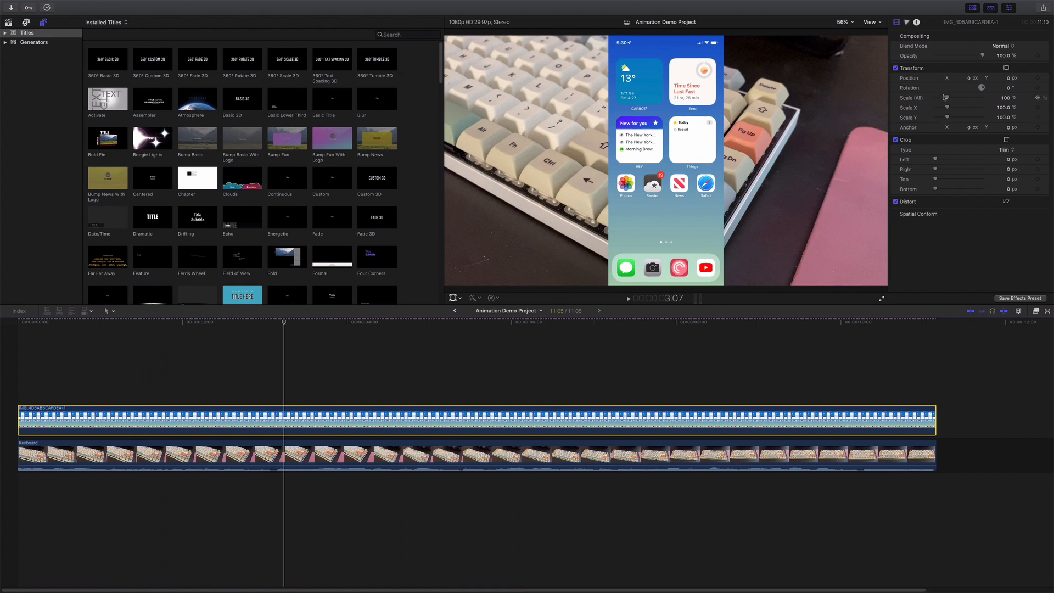
{"action": "left_click_drag", "start_coordinate": [948, 98], "coordinate": [946, 100]}
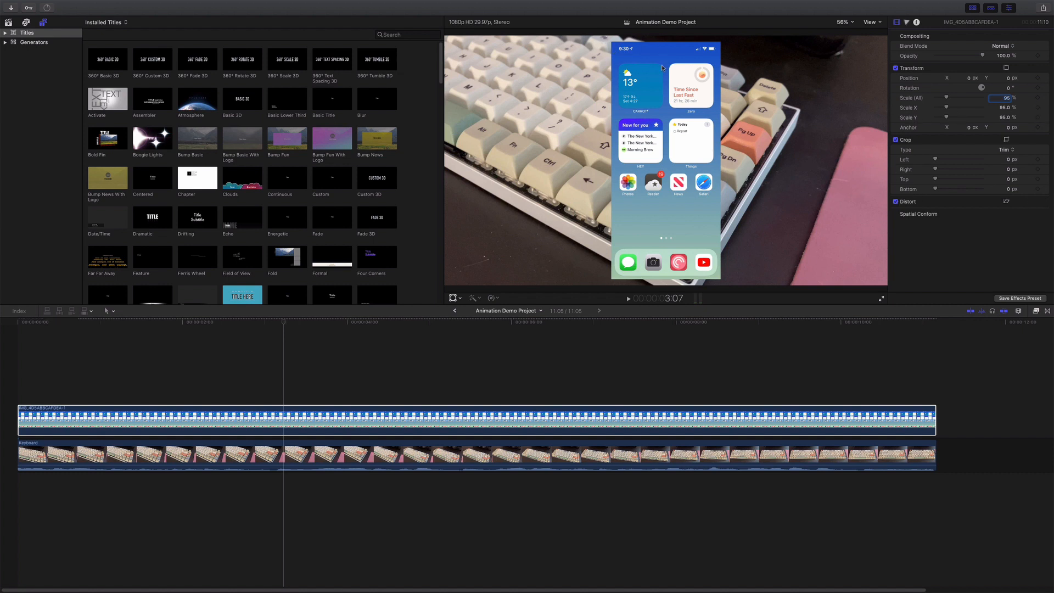
{"action": "mouse_move", "coordinate": [828, 117]}
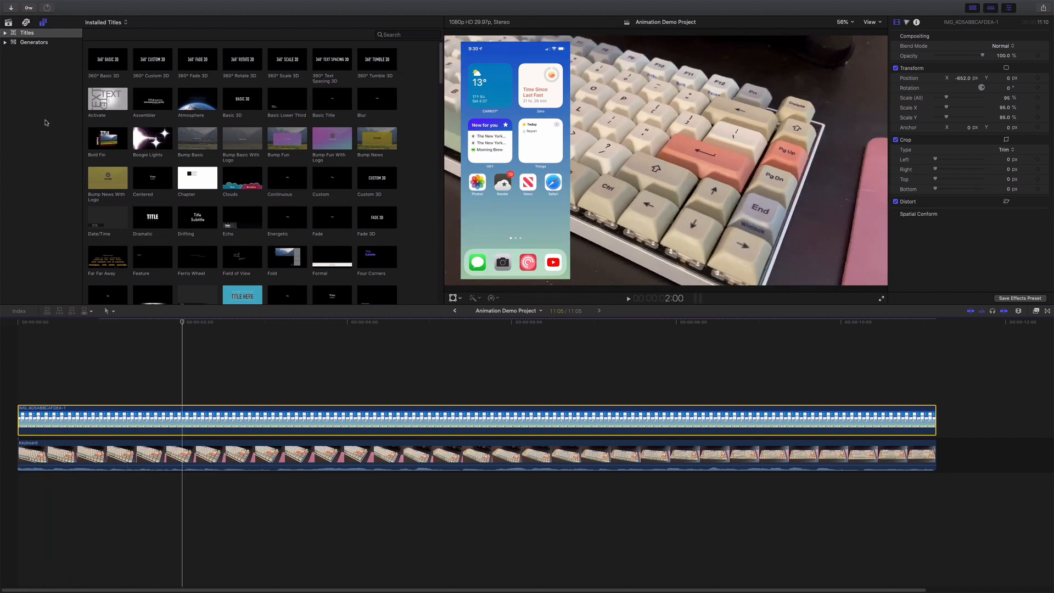
{"action": "mouse_move", "coordinate": [495, 138]}
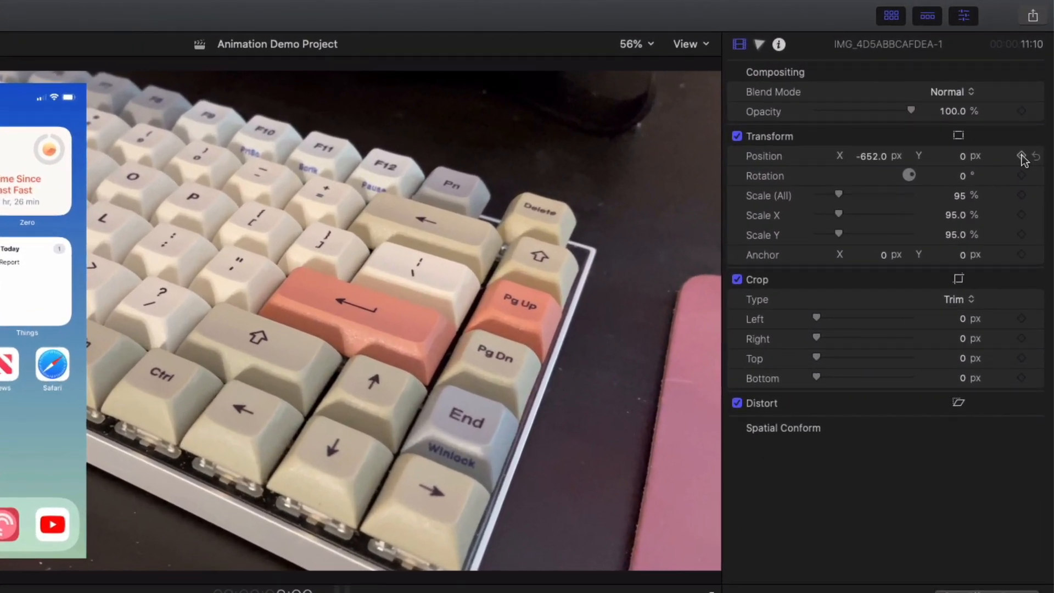
- Keyframe the screenshot's resting position at X -652, then move the playhead toward the clip start
{"action": "left_click", "coordinate": [1019, 156]}
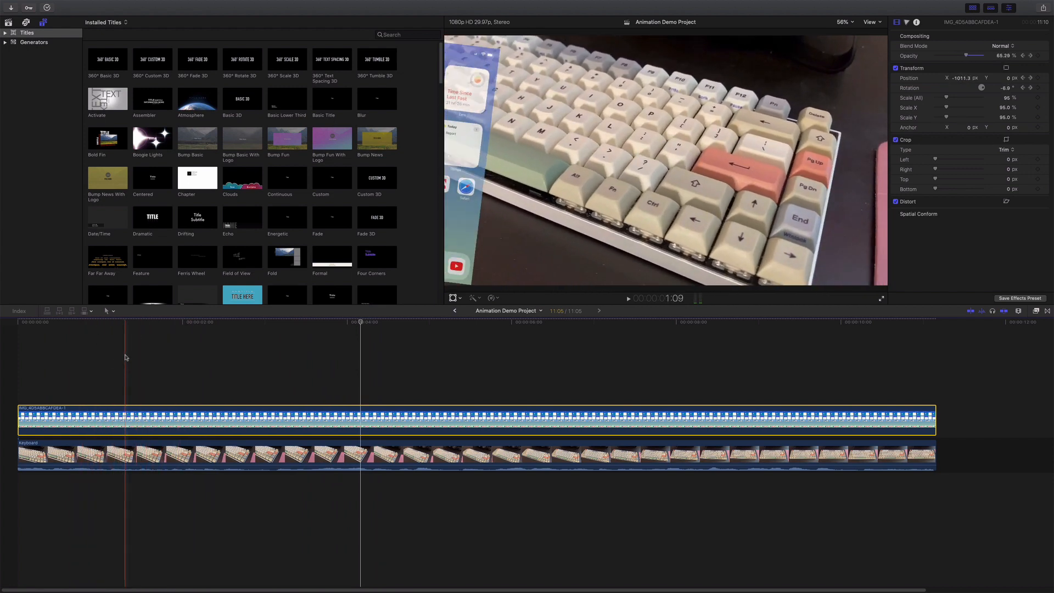
{"action": "left_click", "coordinate": [183, 327]}
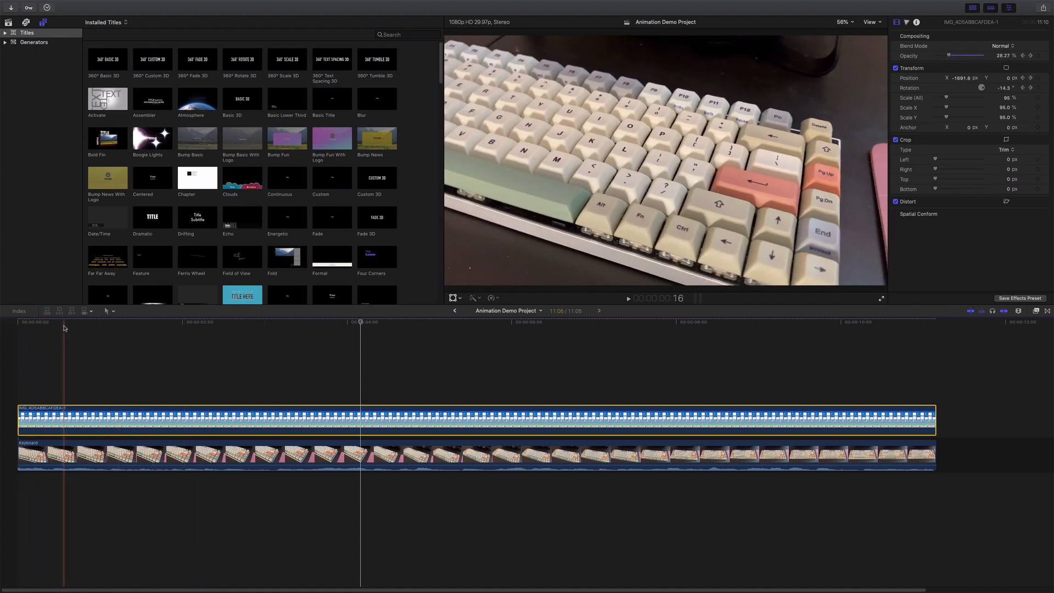
- Show Video Animation and drag the first Transform and Opacity keyframes to the clip start
{"action": "right_click", "coordinate": [330, 369]}
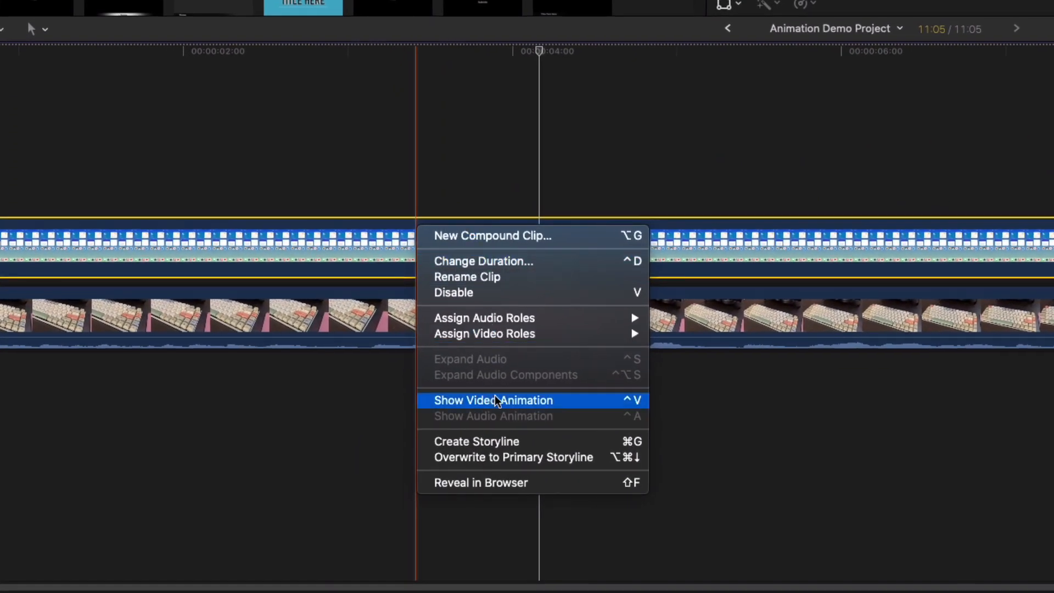
{"action": "left_click", "coordinate": [494, 400]}
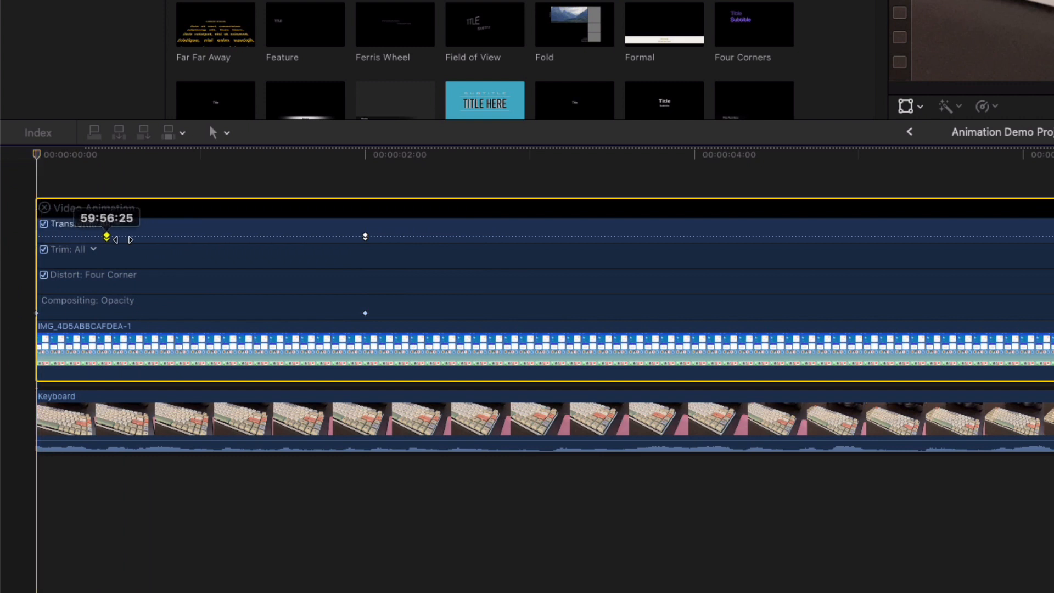
{"action": "left_click_drag", "start_coordinate": [107, 237], "coordinate": [181, 237]}
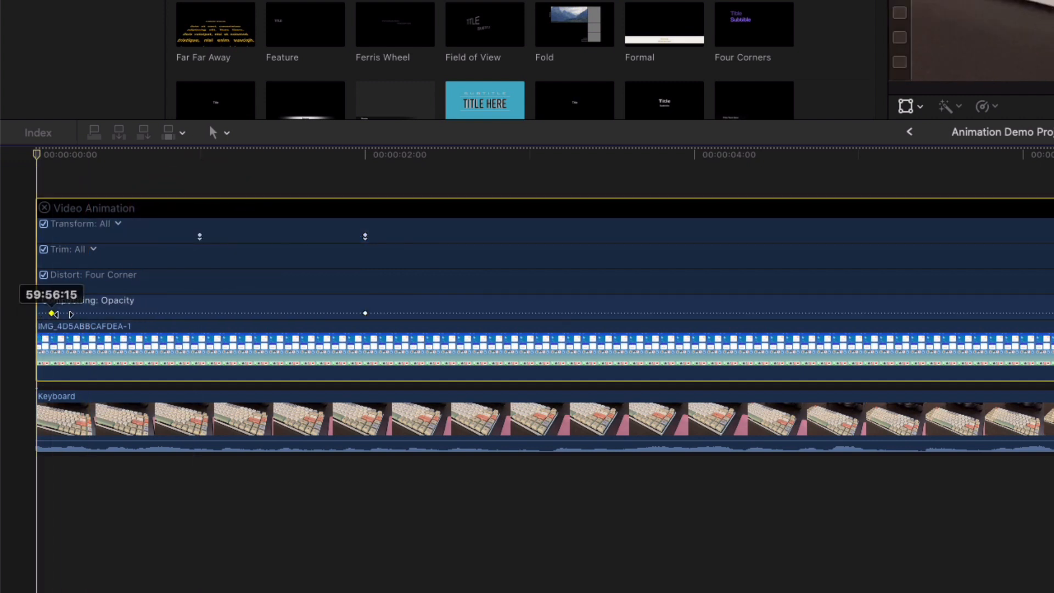
{"action": "left_click_drag", "start_coordinate": [53, 314], "coordinate": [193, 311]}
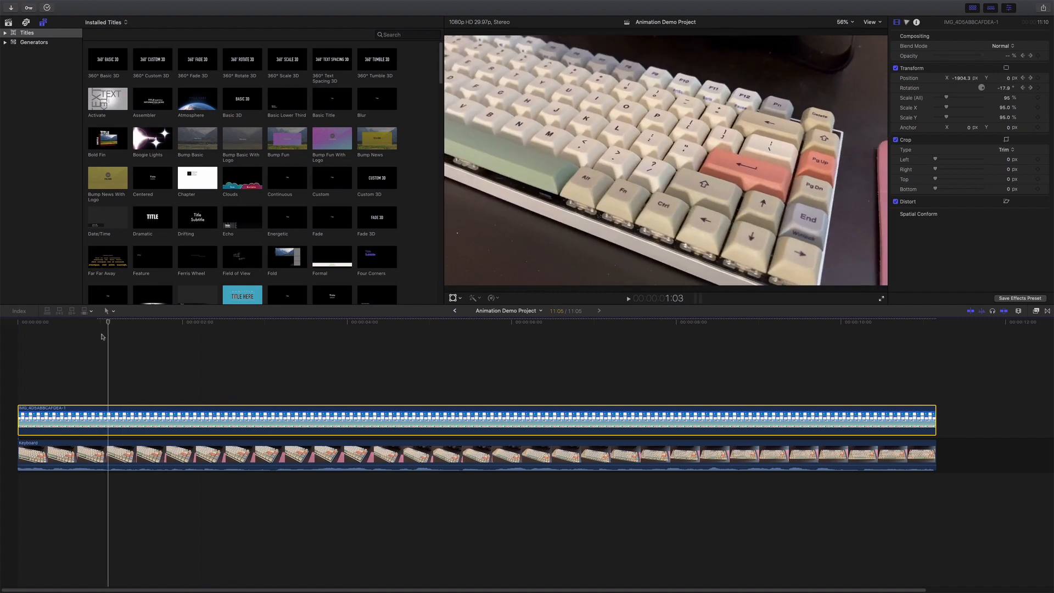
- Keyframe at 4:03, then at the last frame rotate the screenshot about -17° and lower its opacity
{"action": "left_click", "coordinate": [349, 323]}
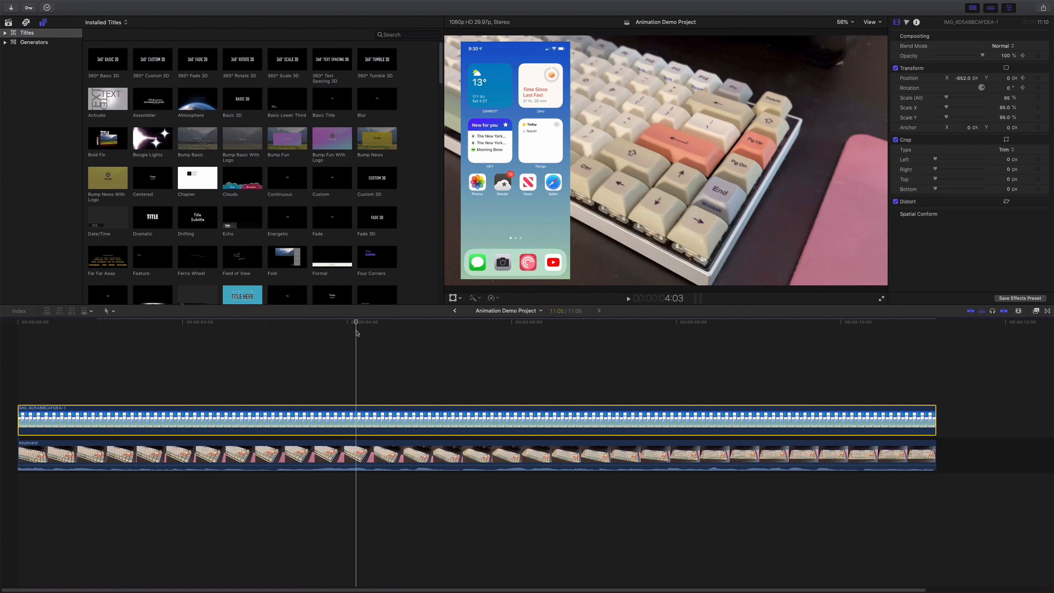
{"action": "left_click", "coordinate": [759, 322]}
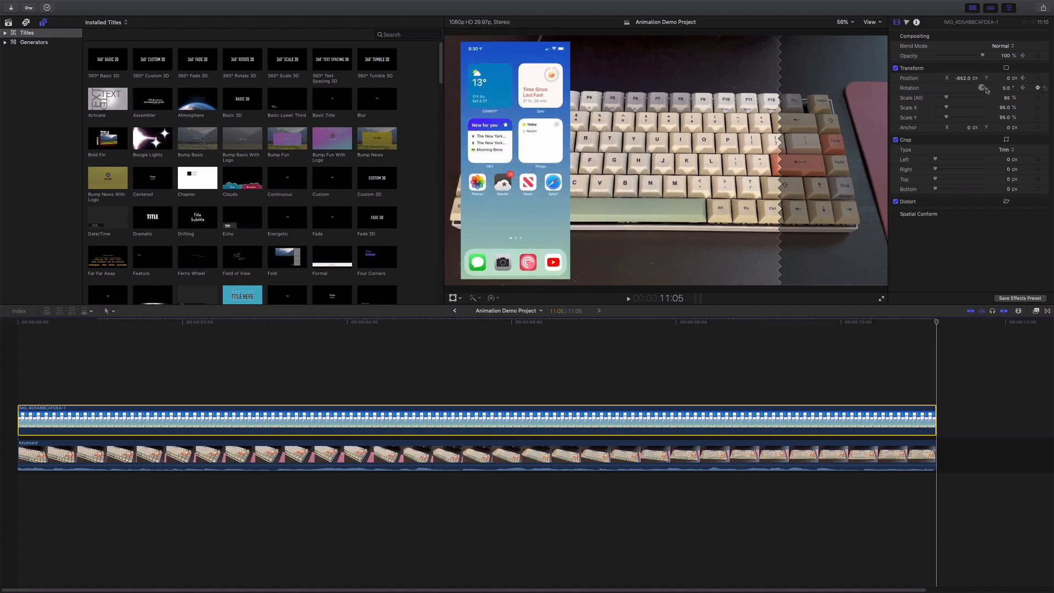
{"action": "left_click_drag", "start_coordinate": [982, 88], "coordinate": [978, 92]}
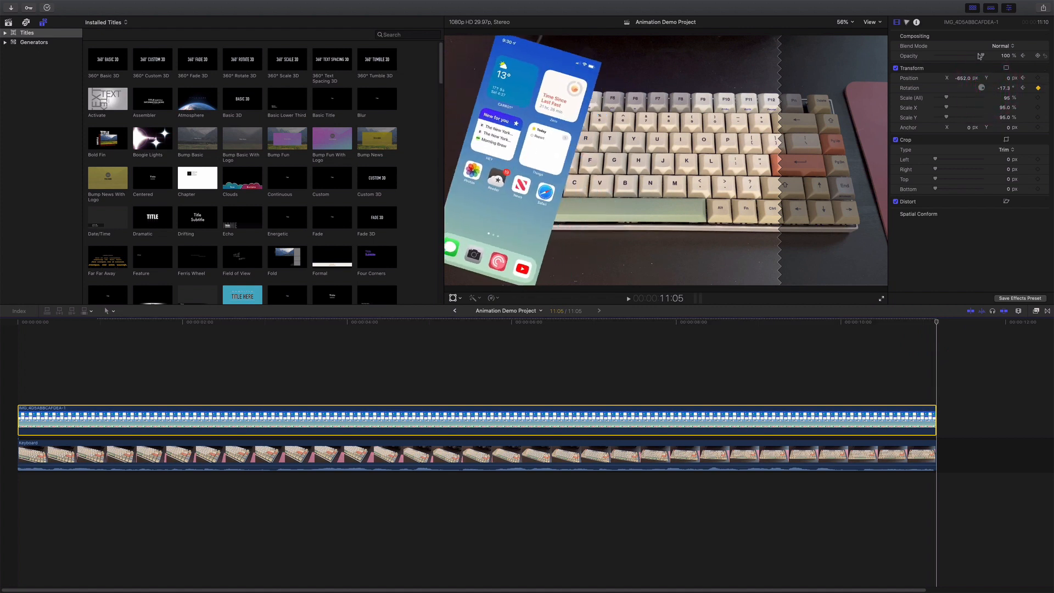
{"action": "left_click_drag", "start_coordinate": [1002, 56], "coordinate": [935, 56]}
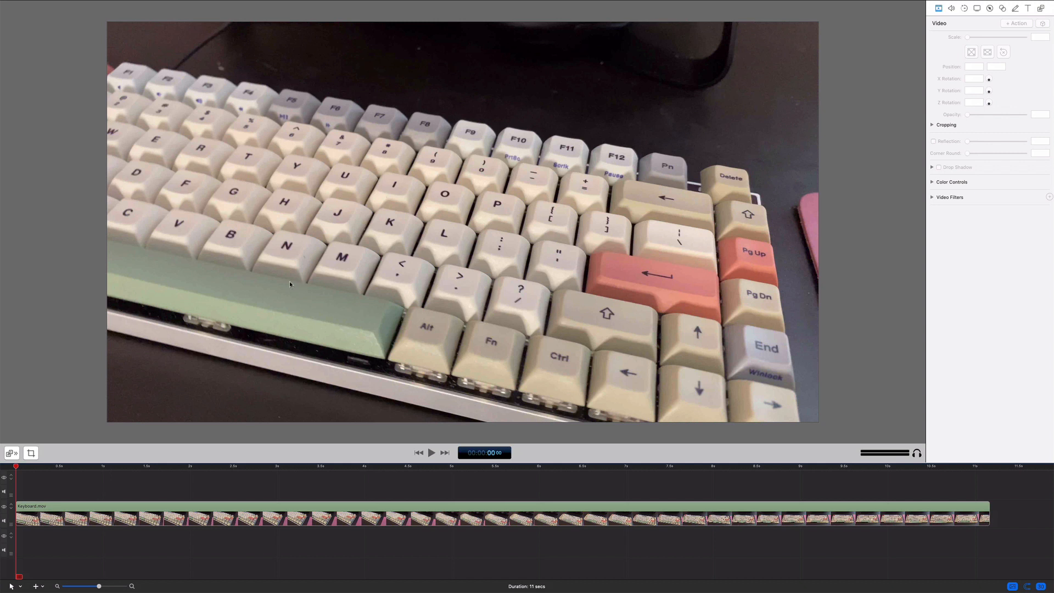
{"action": "mouse_move", "coordinate": [601, 472]}
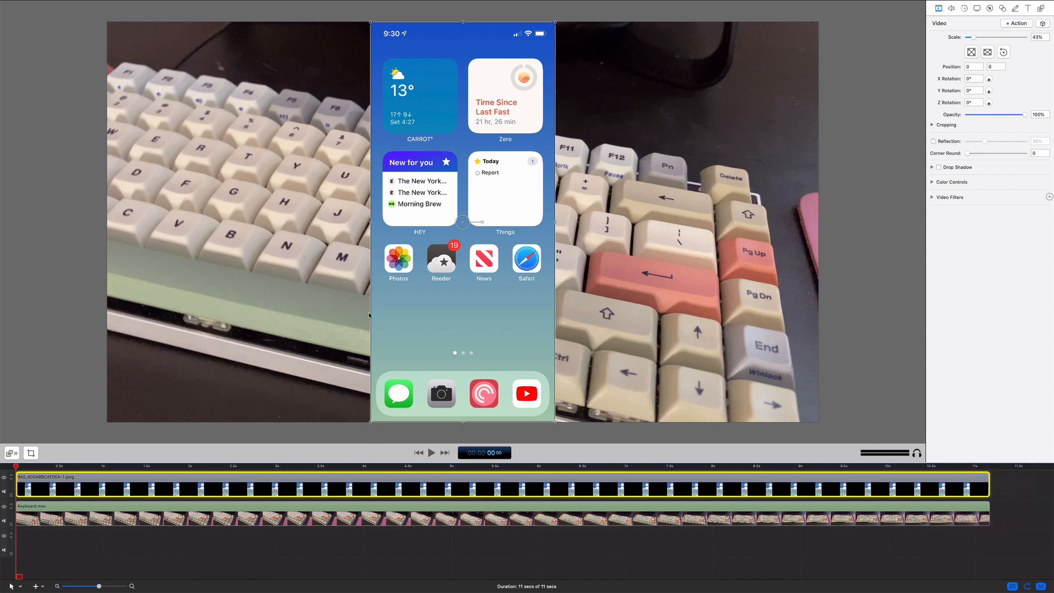
{"action": "mouse_move", "coordinate": [556, 222]}
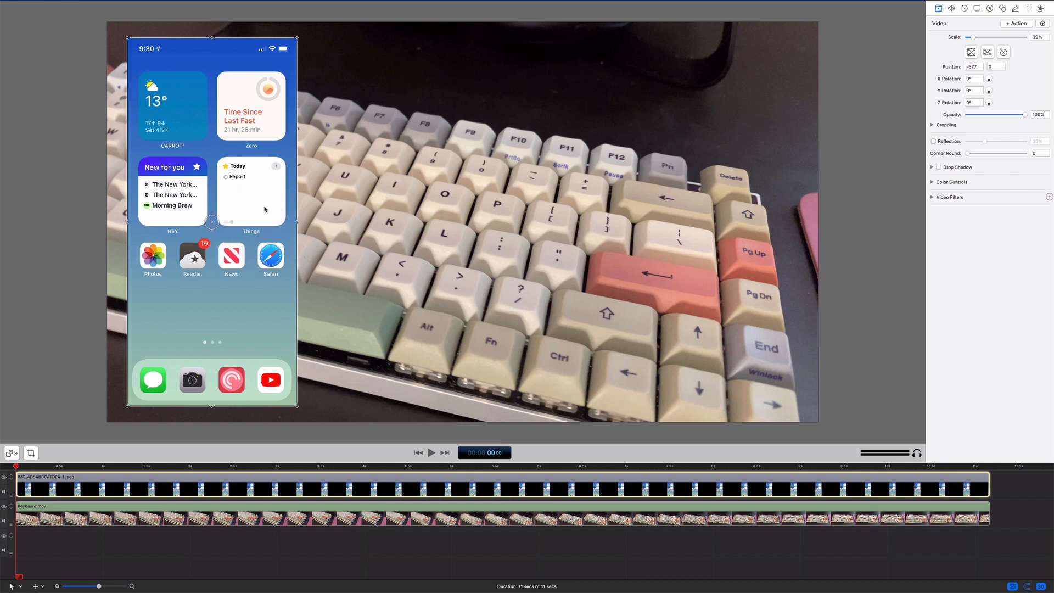
{"action": "mouse_move", "coordinate": [279, 239]}
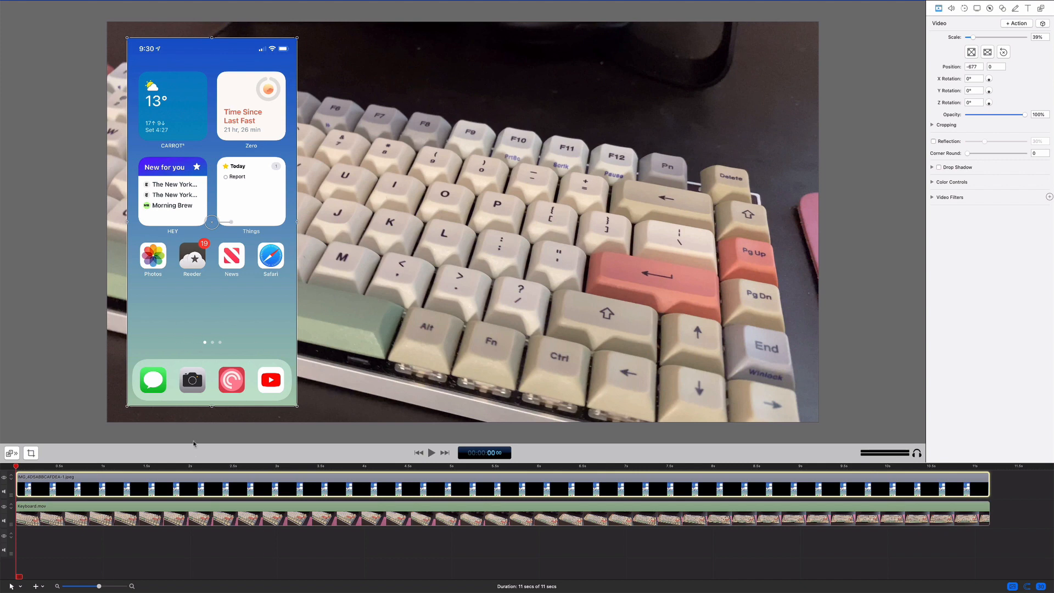
- Add a Video Action and set the screenshot's starting Position X to -677
{"action": "left_click", "coordinate": [191, 469]}
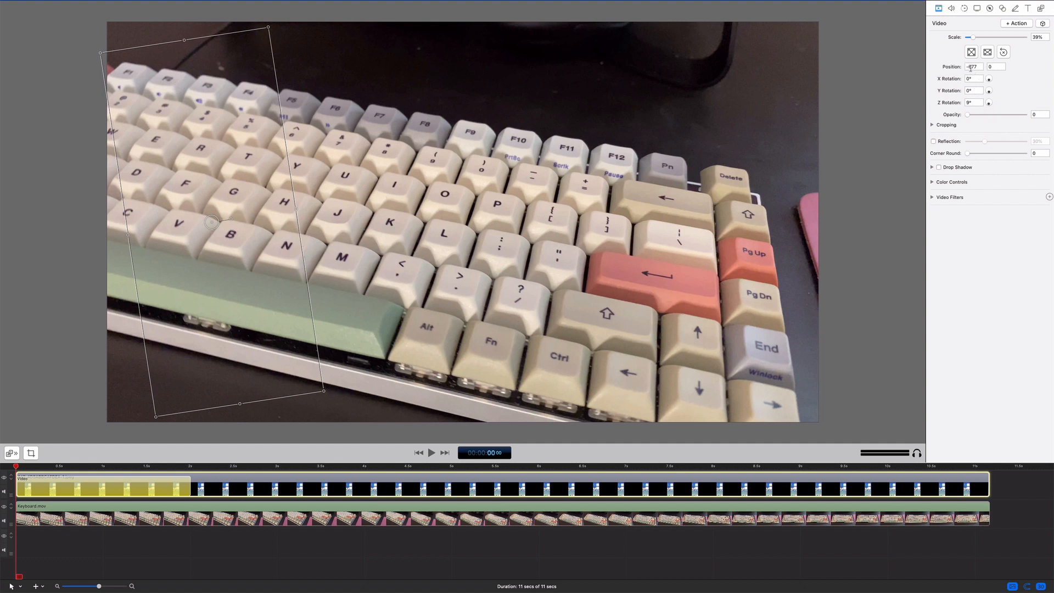
{"action": "left_click", "coordinate": [973, 66]}
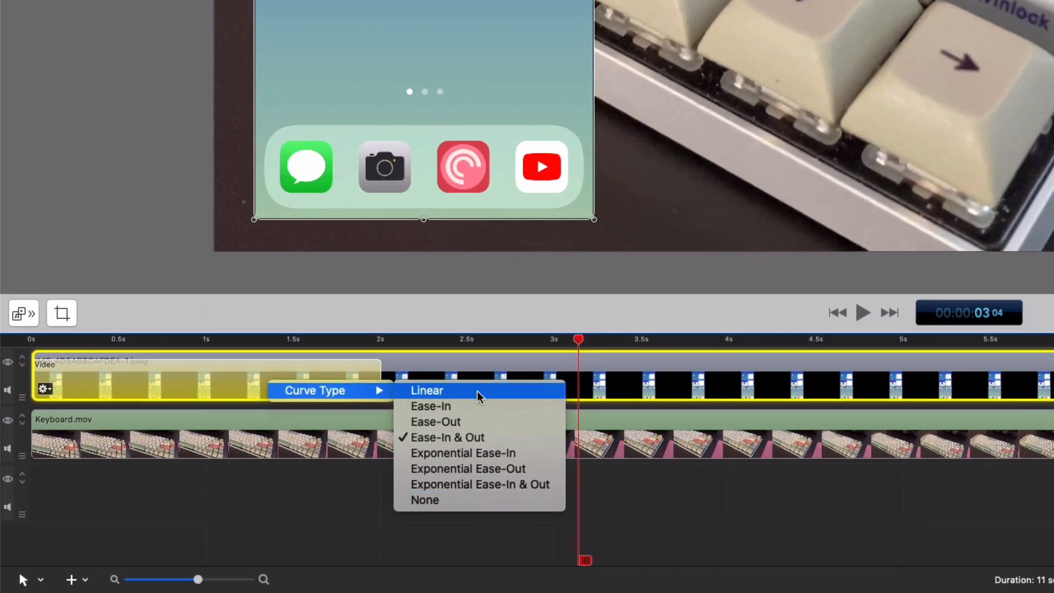
{"action": "mouse_move", "coordinate": [459, 437]}
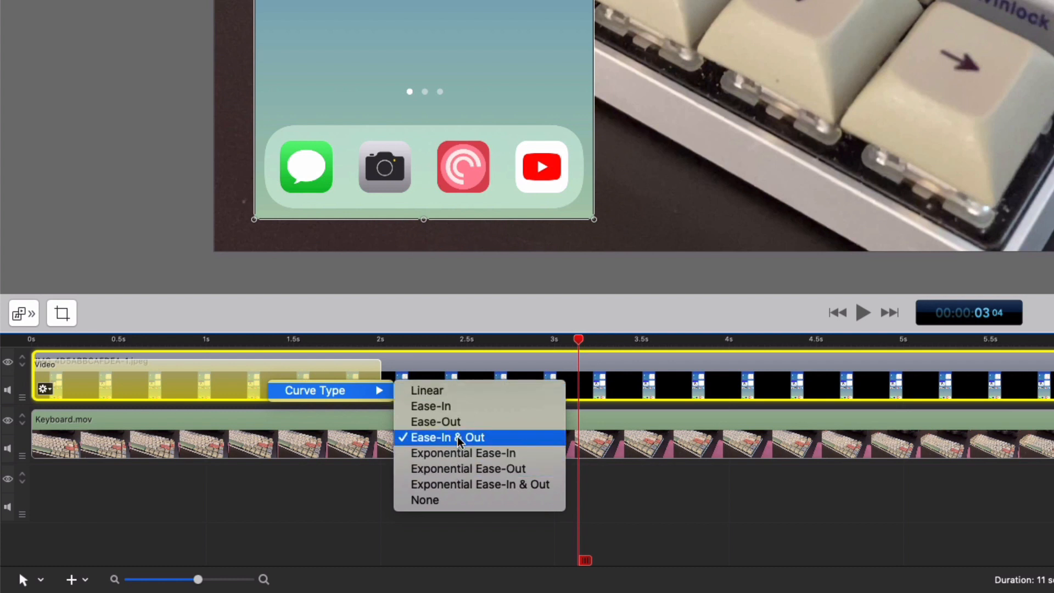
{"action": "mouse_move", "coordinate": [431, 406]}
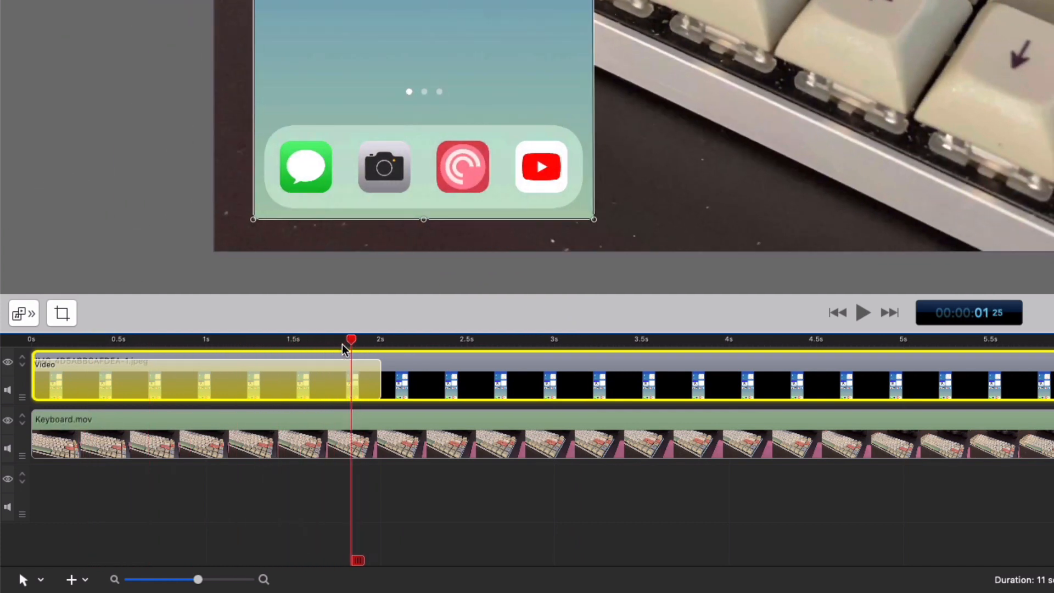
- Preview the Ease-In & Out slide-in, then shift the yellow video action 1.0s later
{"action": "left_click_drag", "start_coordinate": [350, 339], "coordinate": [340, 339]}
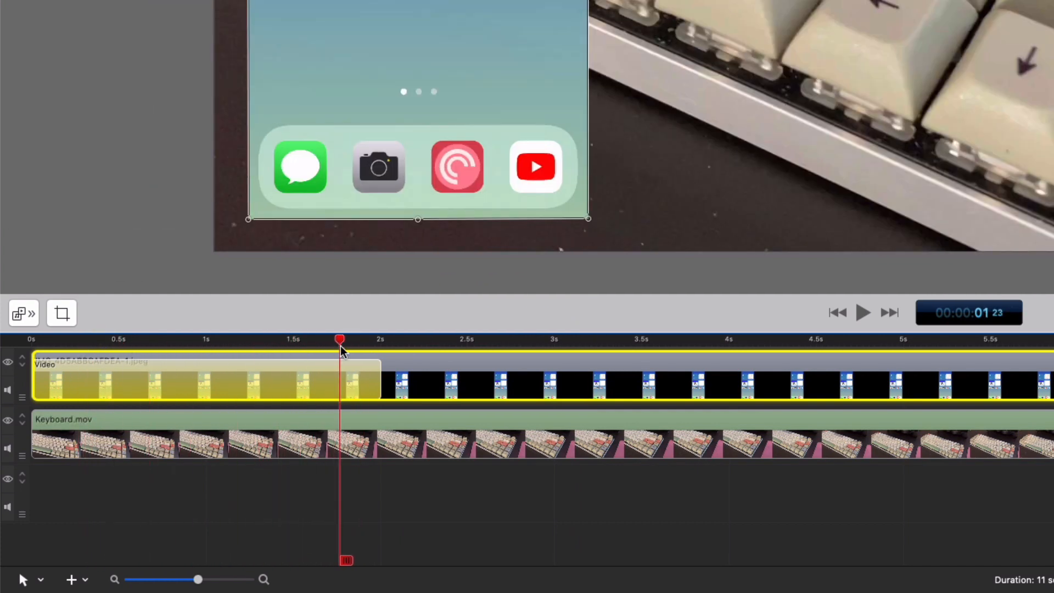
{"action": "left_click_drag", "start_coordinate": [339, 340], "coordinate": [380, 339]}
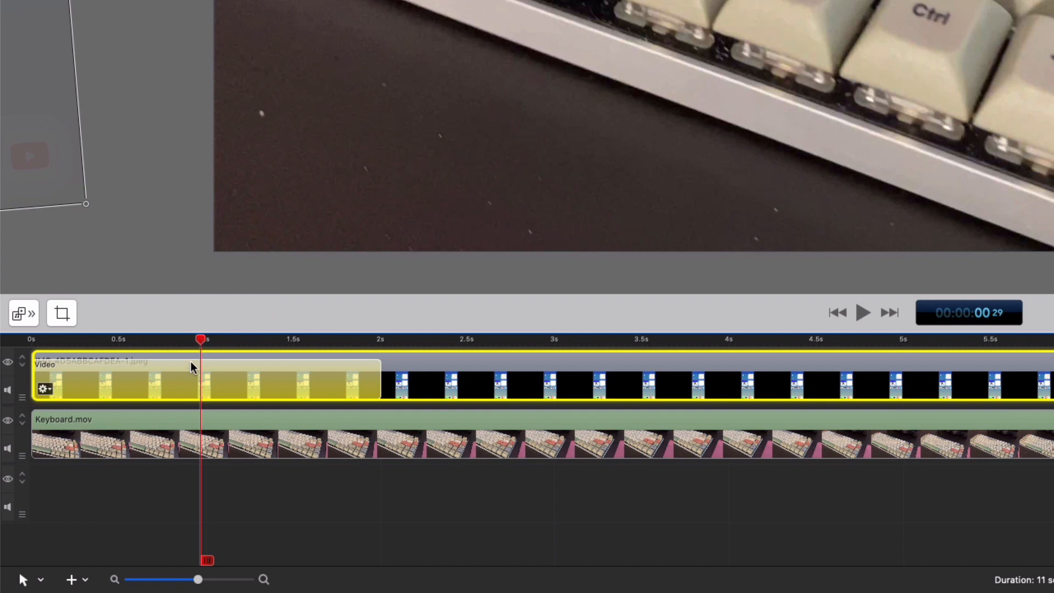
{"action": "mouse_move", "coordinate": [34, 380]}
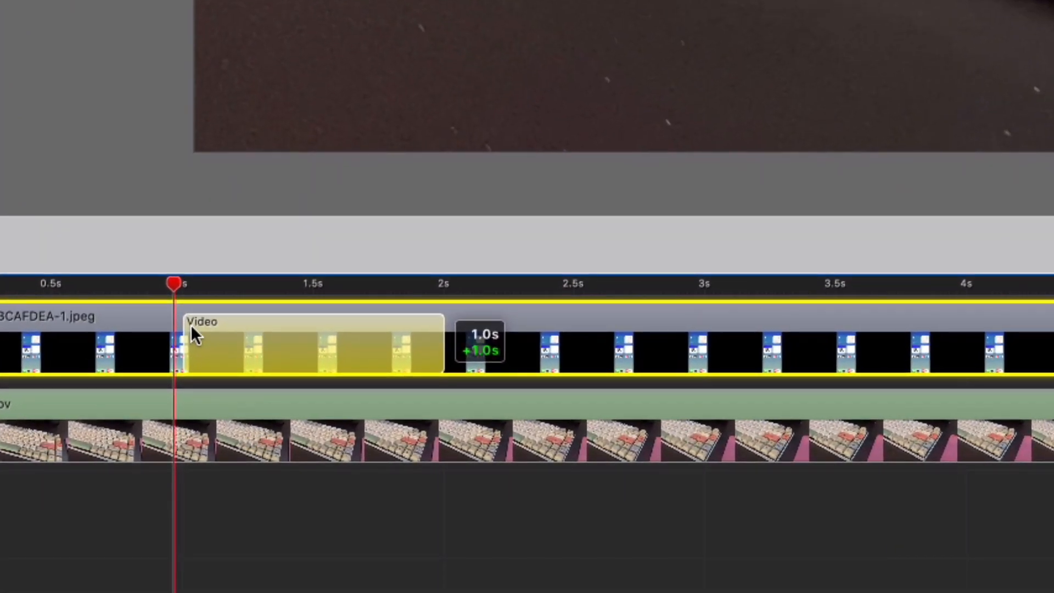
{"action": "left_click_drag", "start_coordinate": [195, 336], "coordinate": [80, 336]}
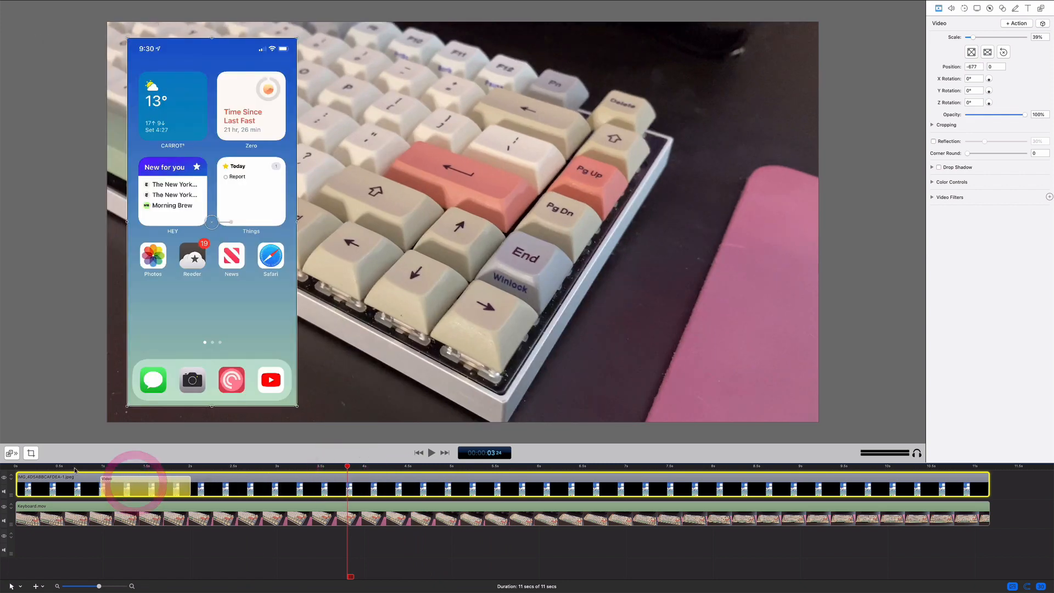
- Set the start Position X to -2000 and add an ending Video Action with Y -1363 and -15° rotation
{"action": "left_click", "coordinate": [432, 453]}
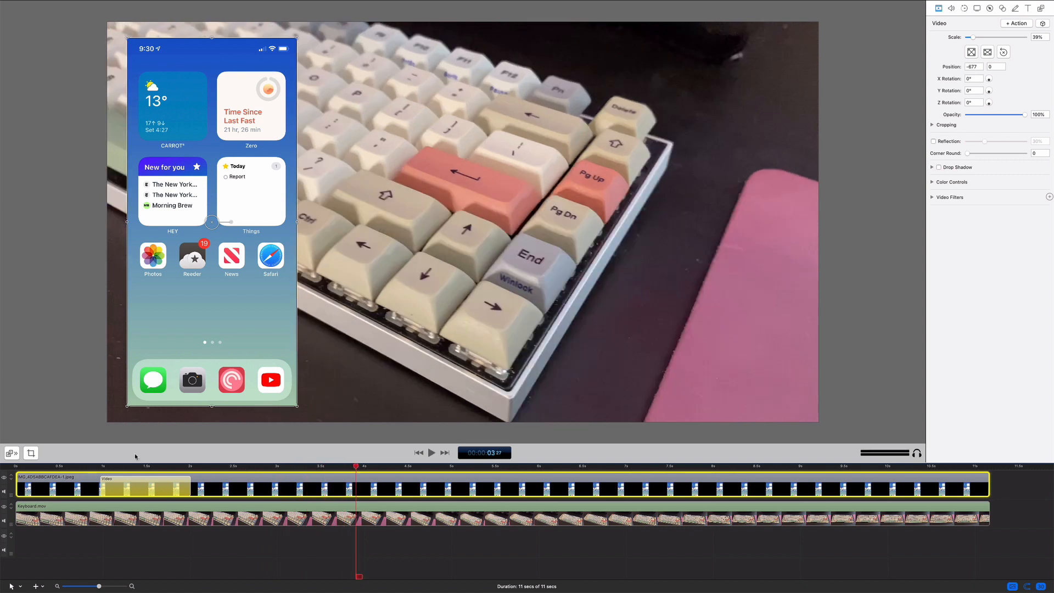
{"action": "left_click", "coordinate": [219, 466]}
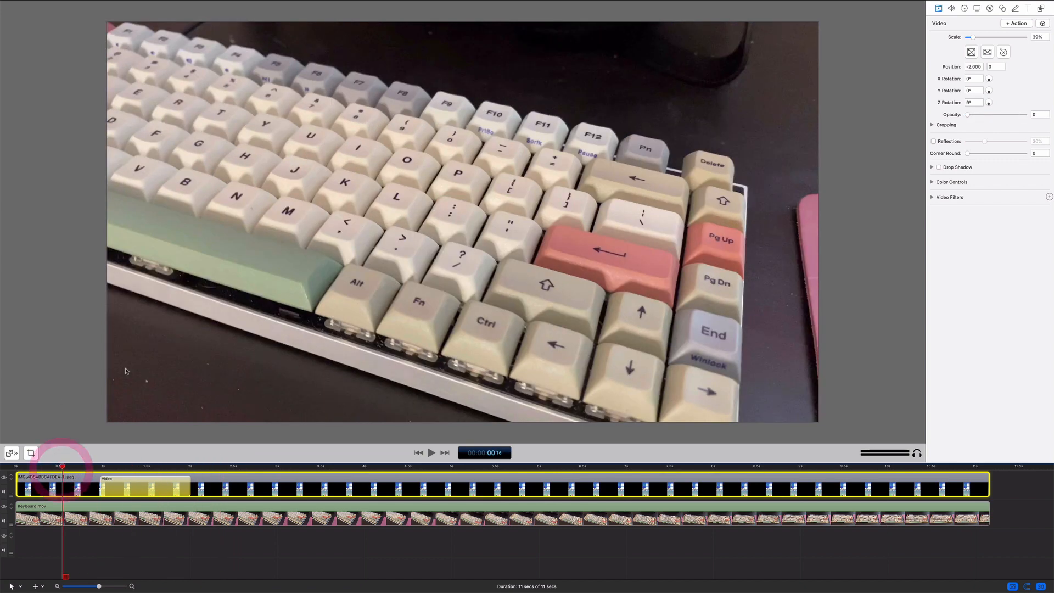
{"action": "left_click", "coordinate": [757, 466]}
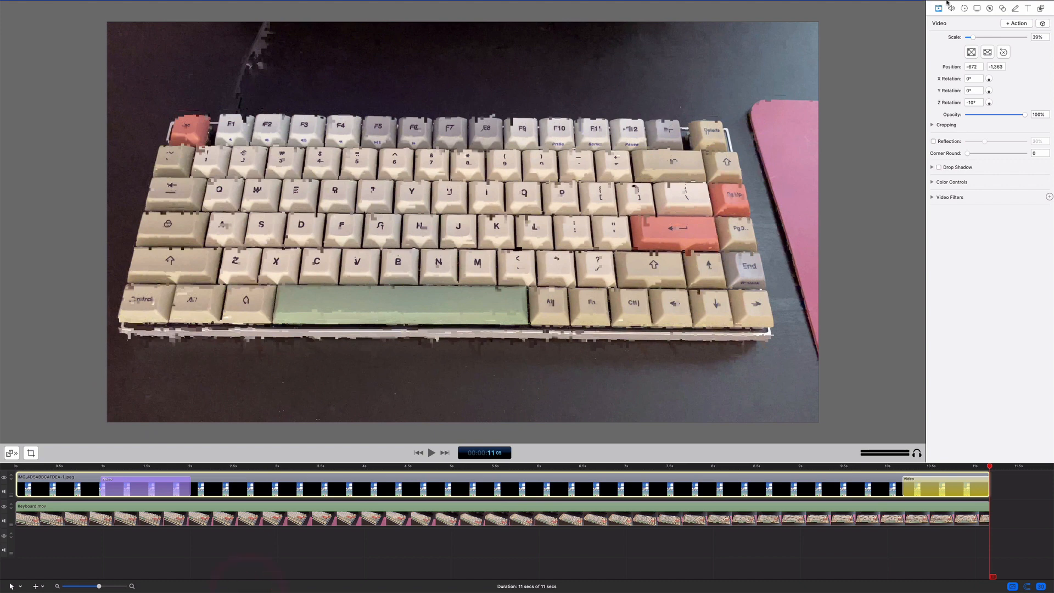
- Drop the end action's Opacity to 0 and retime the slide-in action to finish near 3.2s
{"action": "left_click_drag", "start_coordinate": [1036, 115], "coordinate": [969, 114]}
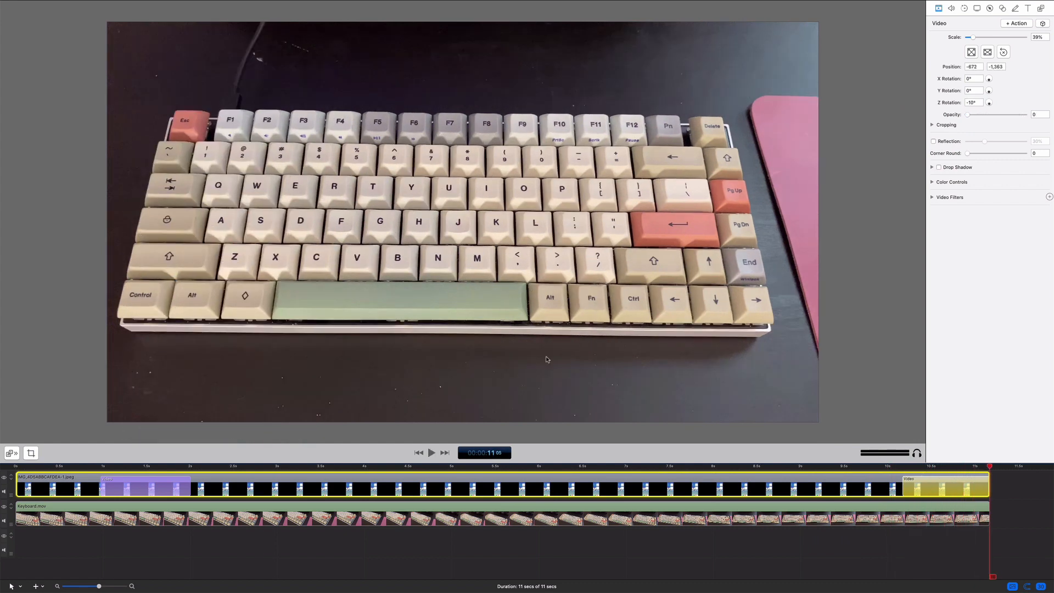
{"action": "mouse_move", "coordinate": [421, 419]}
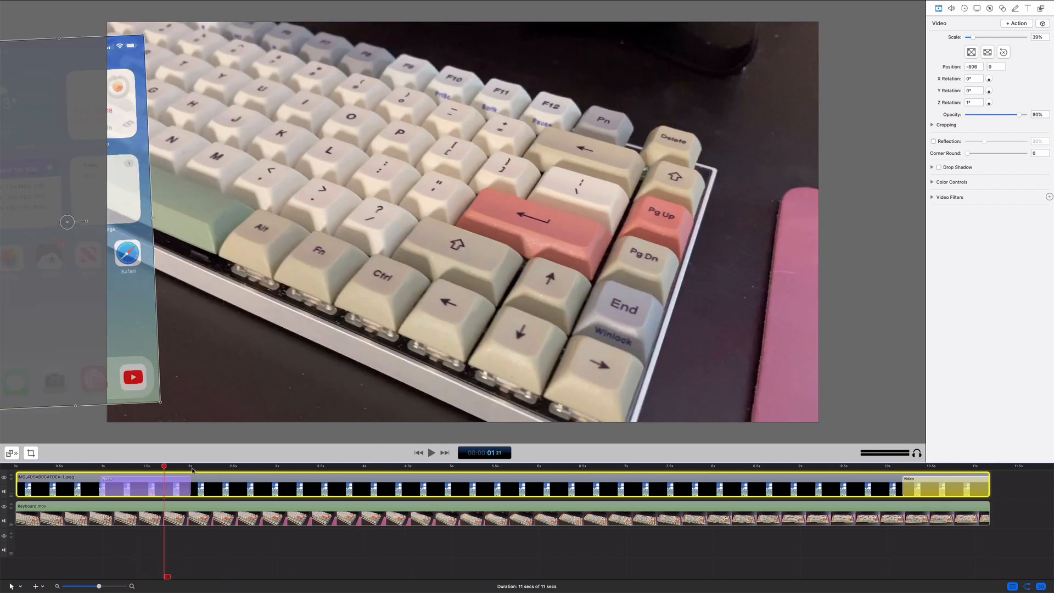
{"action": "left_click", "coordinate": [300, 466]}
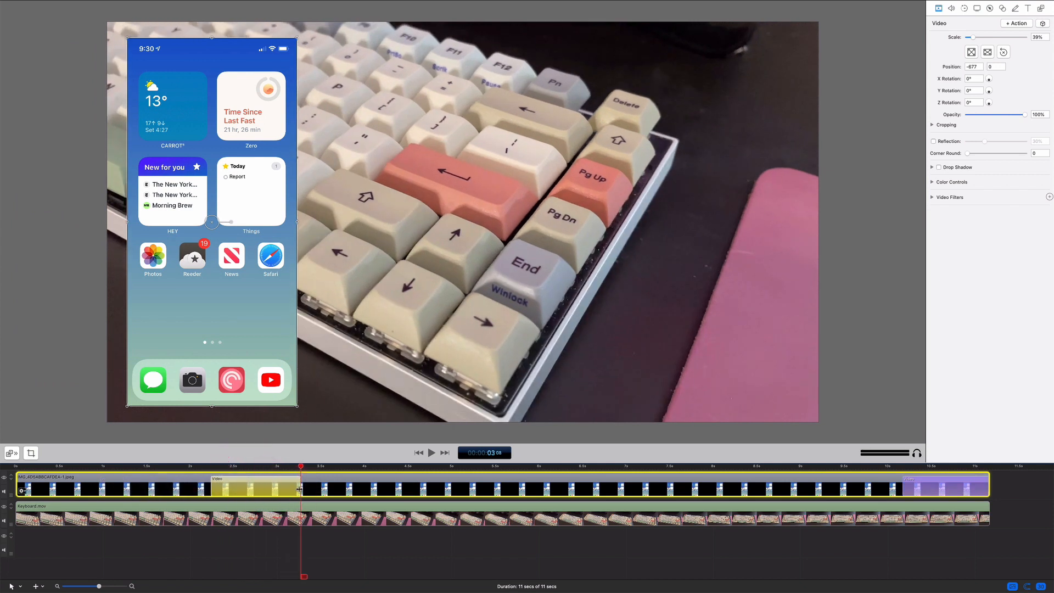
{"action": "left_click", "coordinate": [241, 490]}
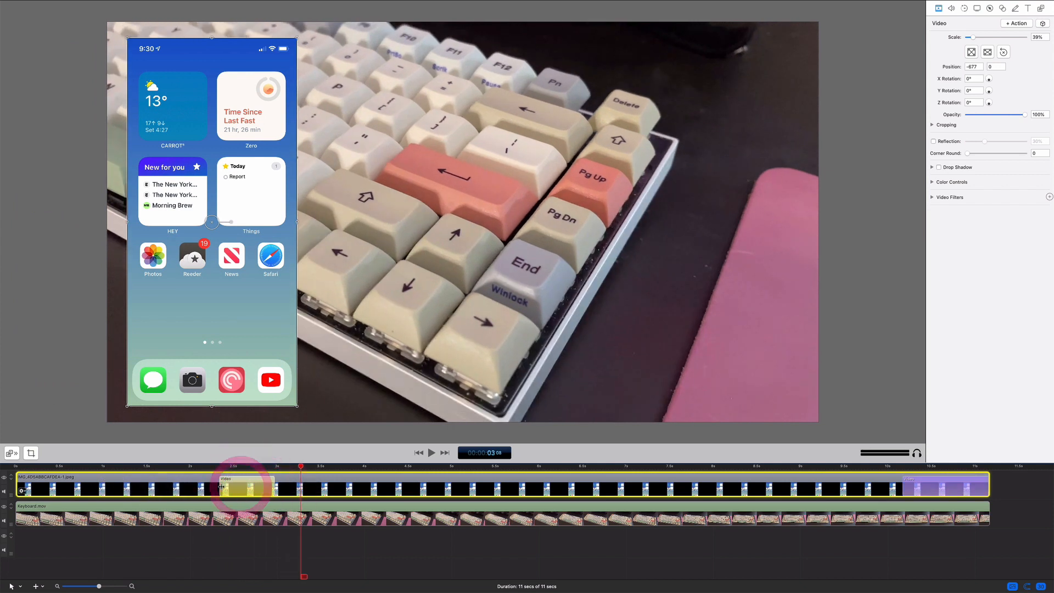
{"action": "left_click", "coordinate": [242, 489]}
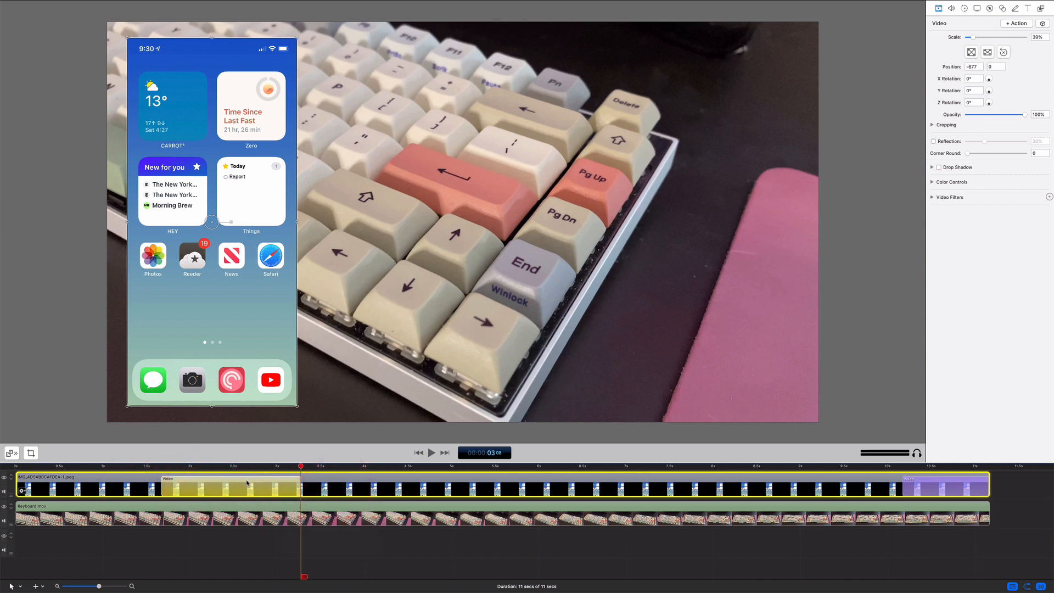
{"action": "left_click", "coordinate": [315, 465]}
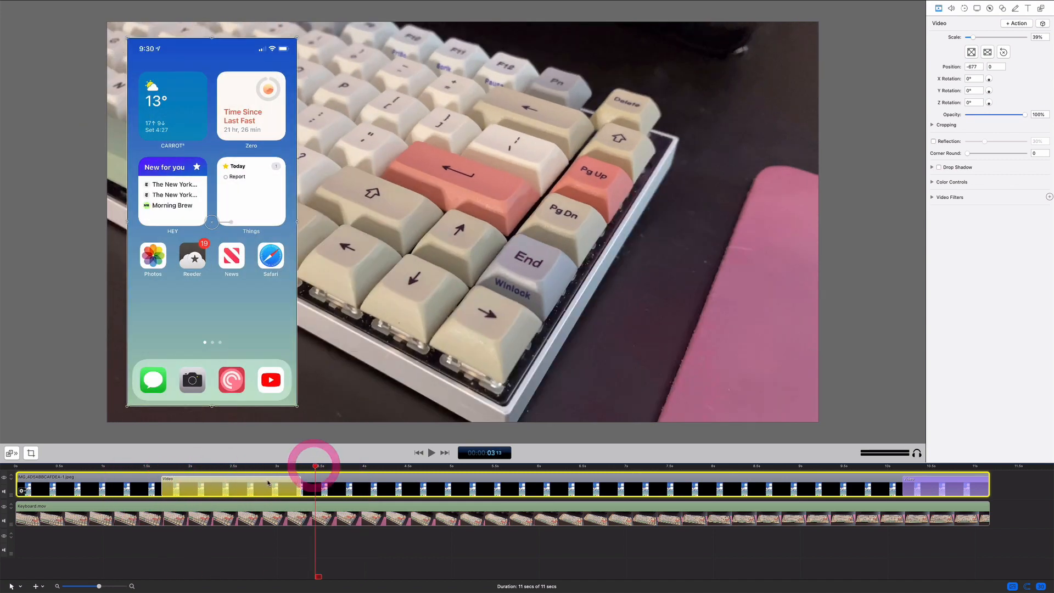